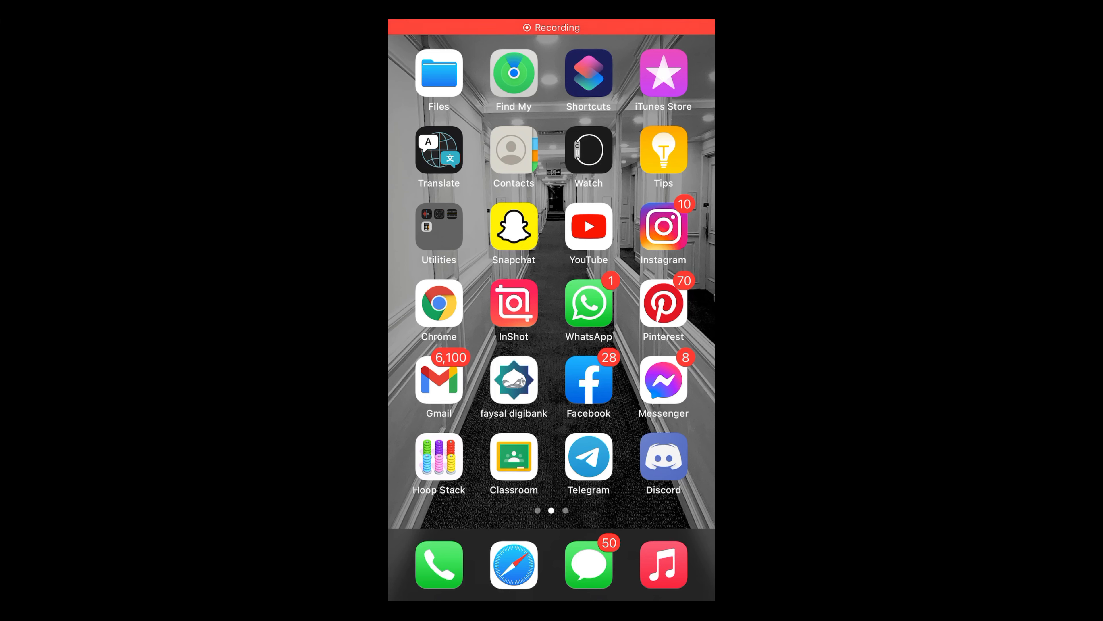
Launch the Facebook app from the iOS home screen to reach the news feed
left_click(551, 28)
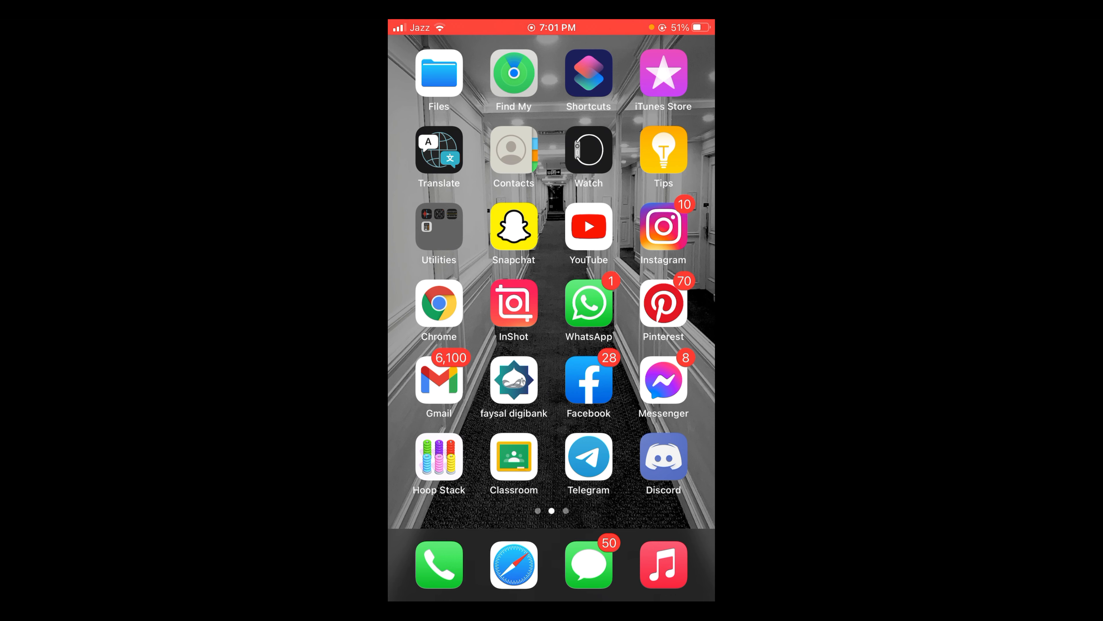
left_click(588, 379)
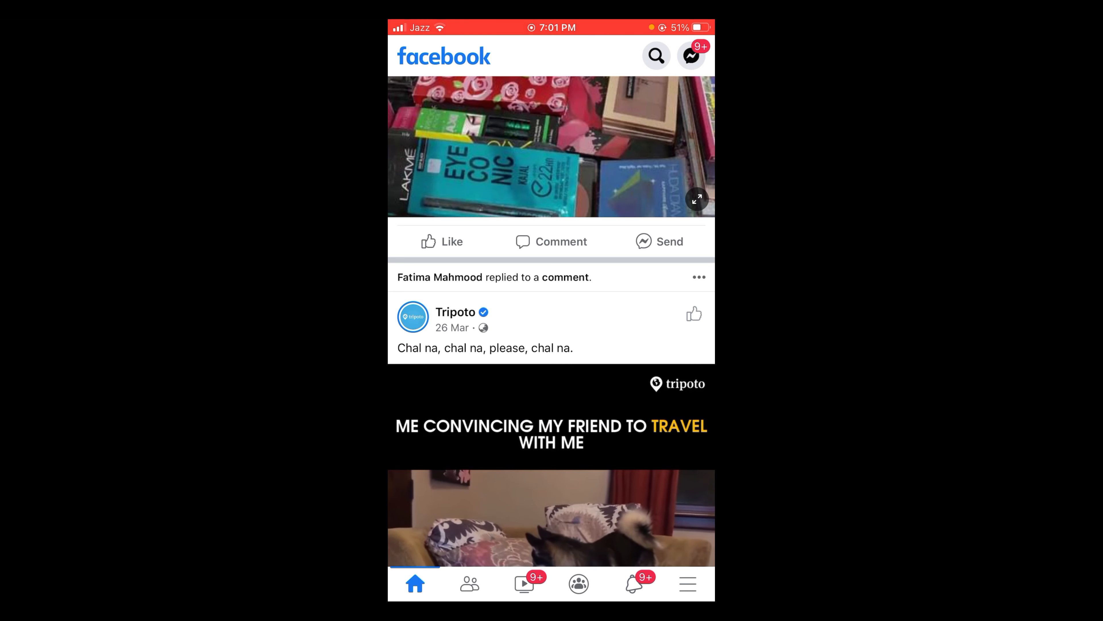
Find the friend via recent searches and go to their 'See About Info' details page
left_click(655, 56)
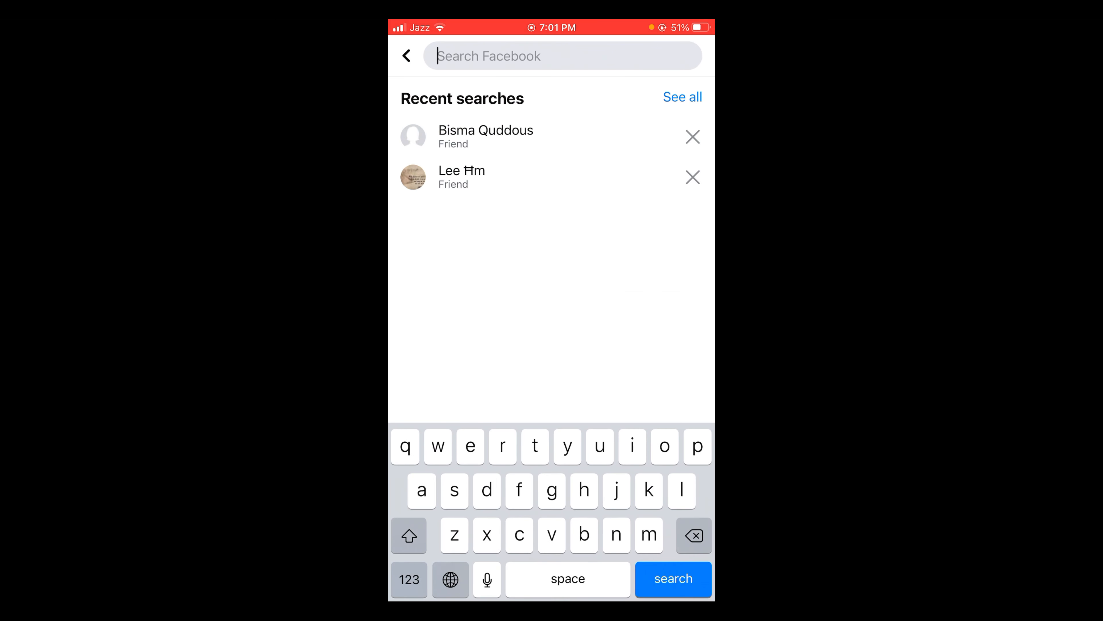
left_click(486, 135)
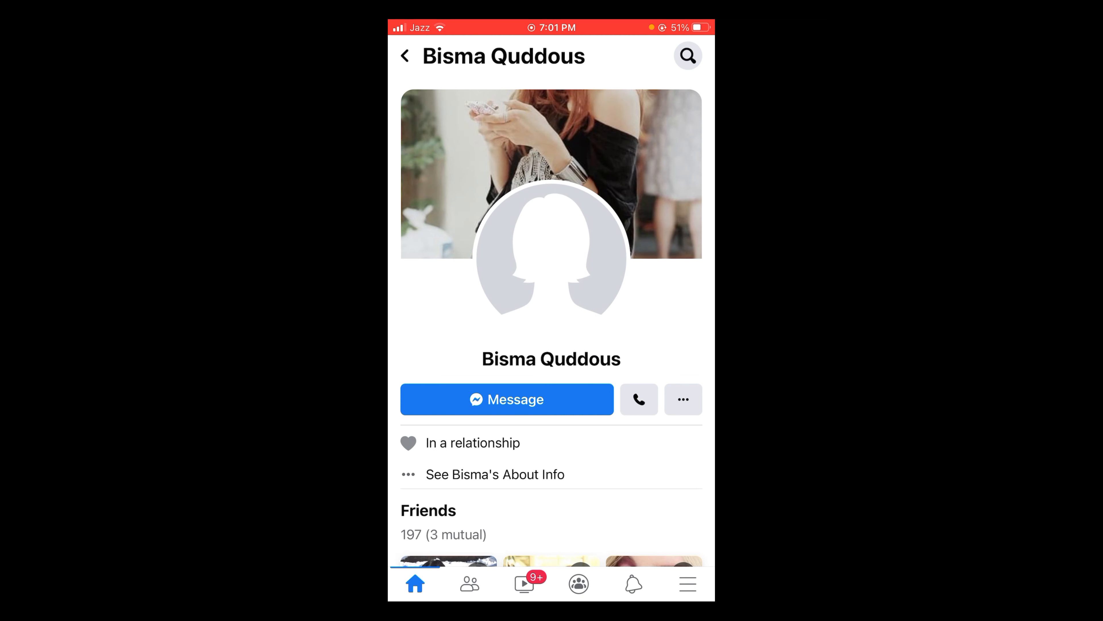
left_click(495, 474)
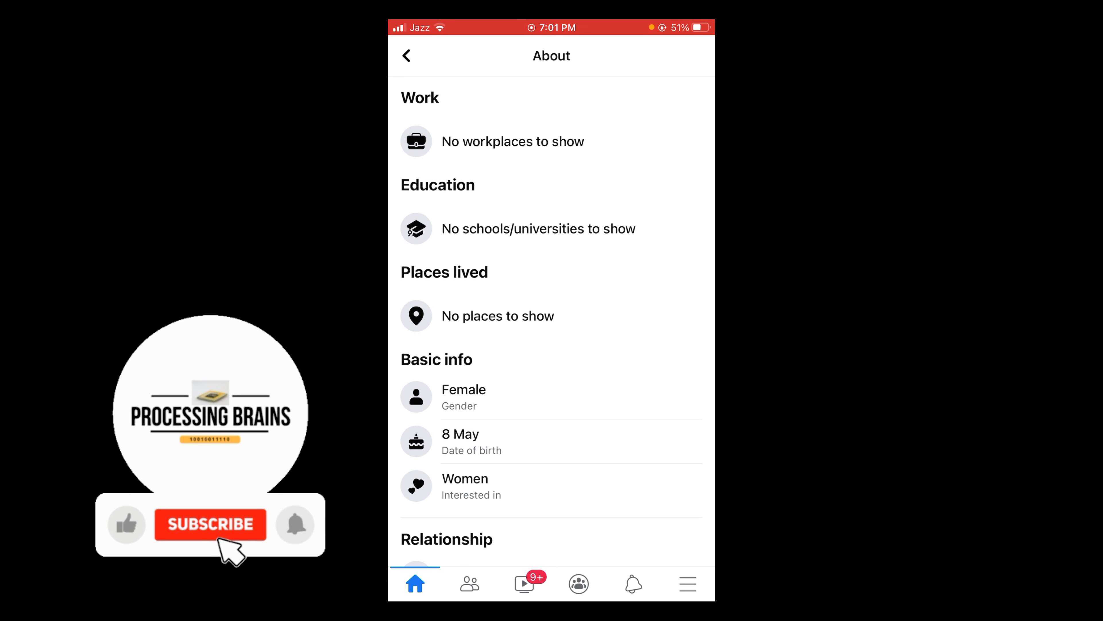
View the Basic info section showing gender Female and date of birth 8 May
left_click(209, 523)
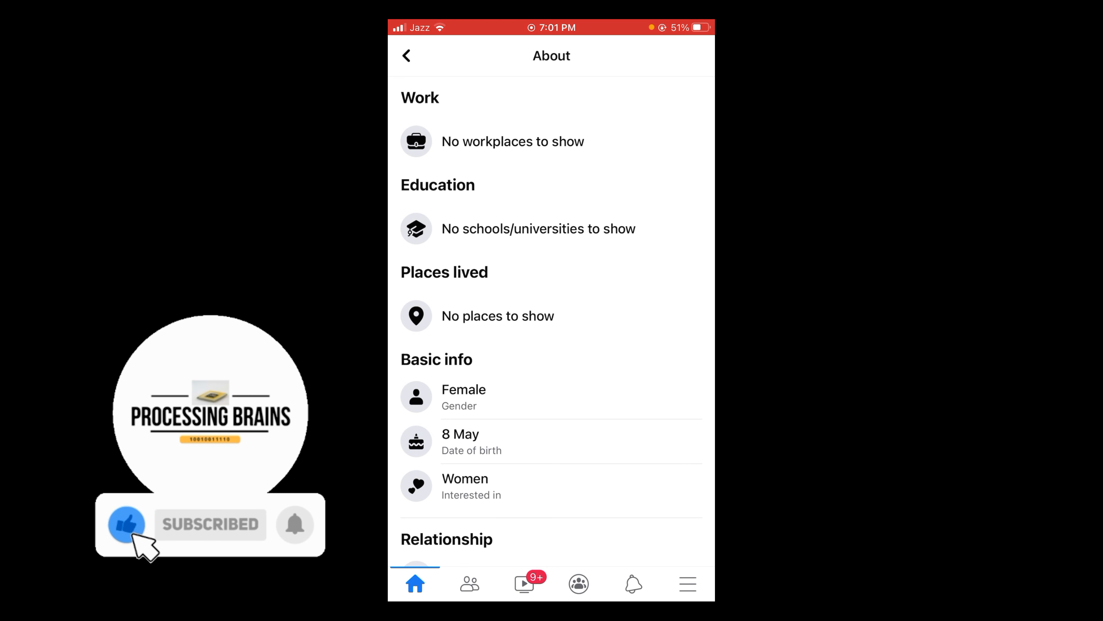
left_click(295, 524)
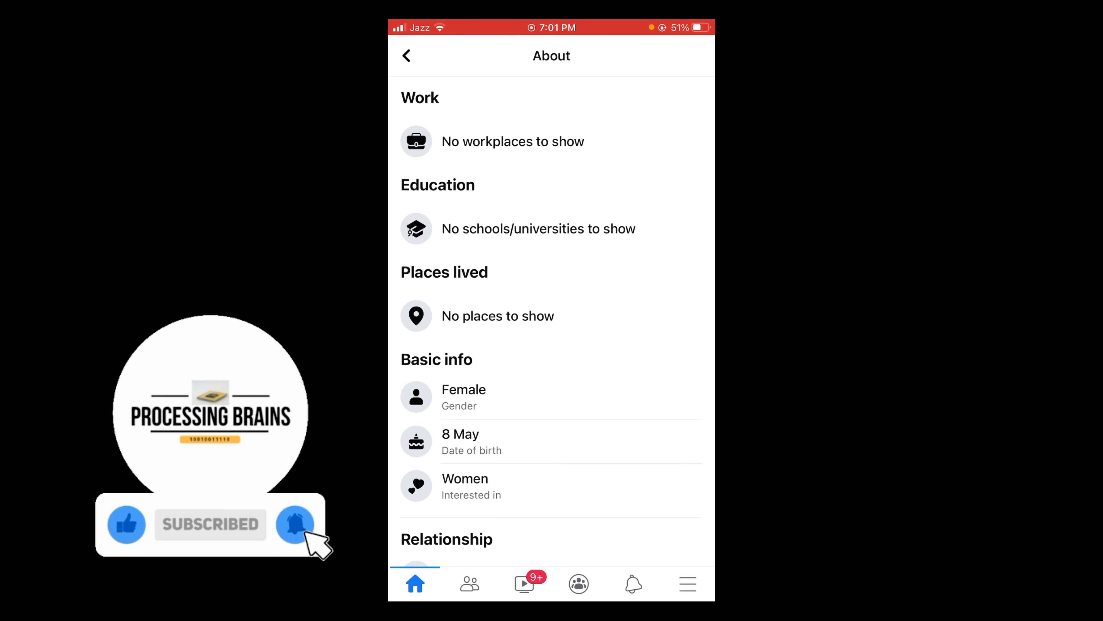